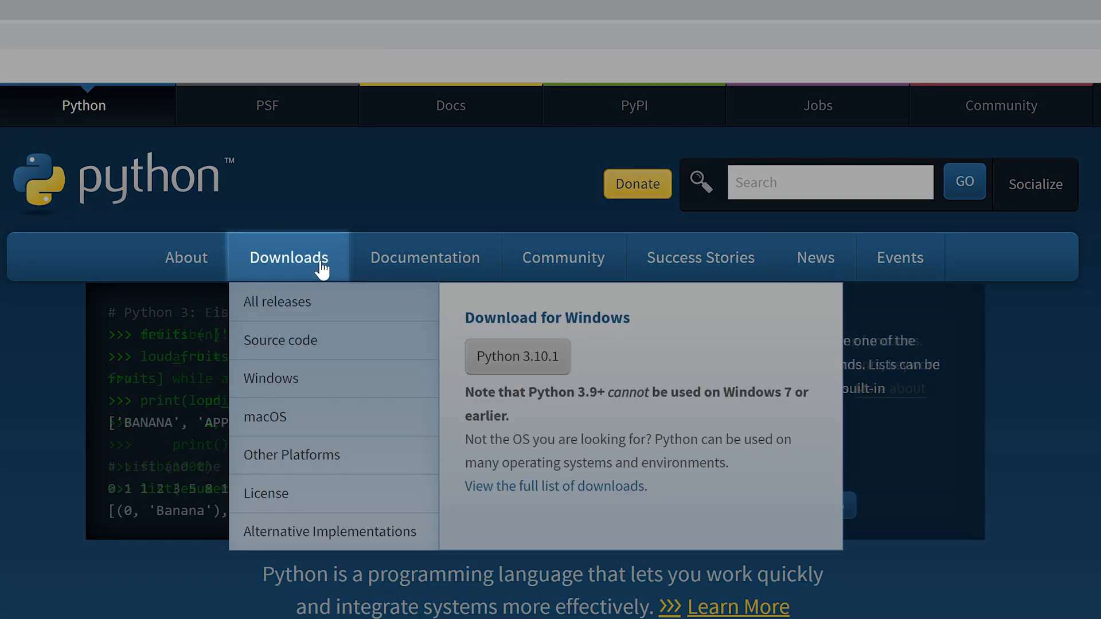
- Go to python.org Downloads and scroll to the 'Looking for a specific release?' list
left_click(289, 258)
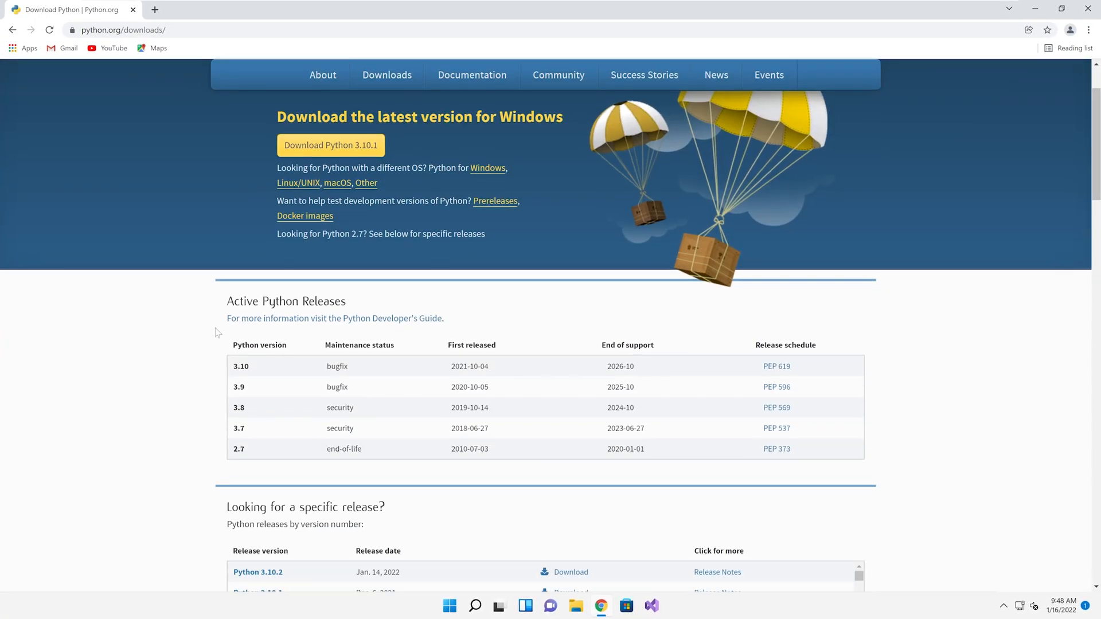
scroll("down", 3)
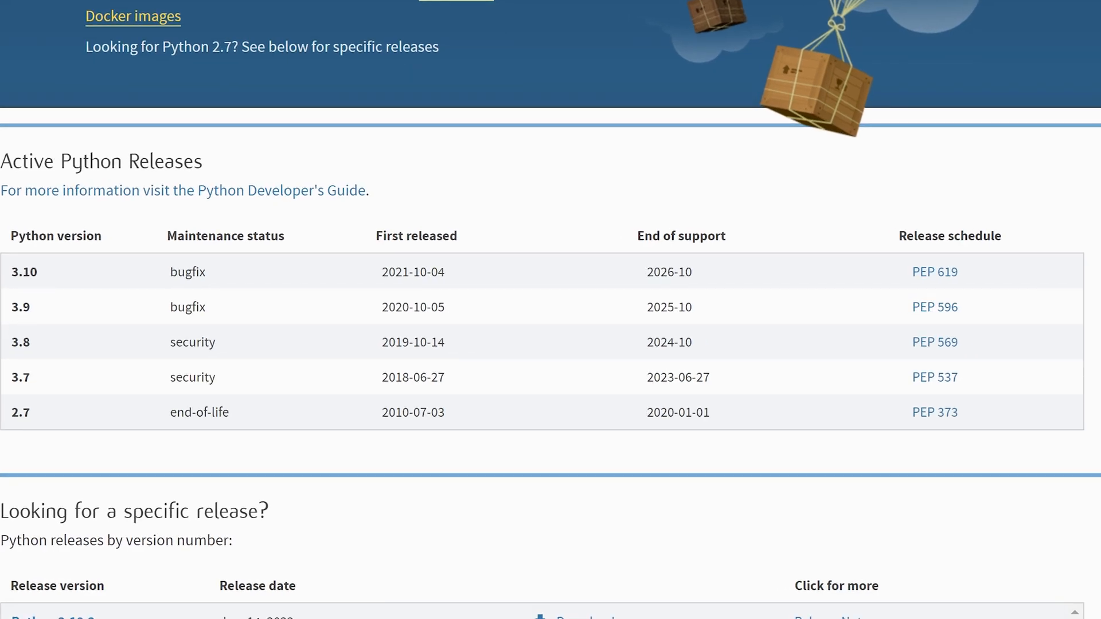
mouse_move(558, 308)
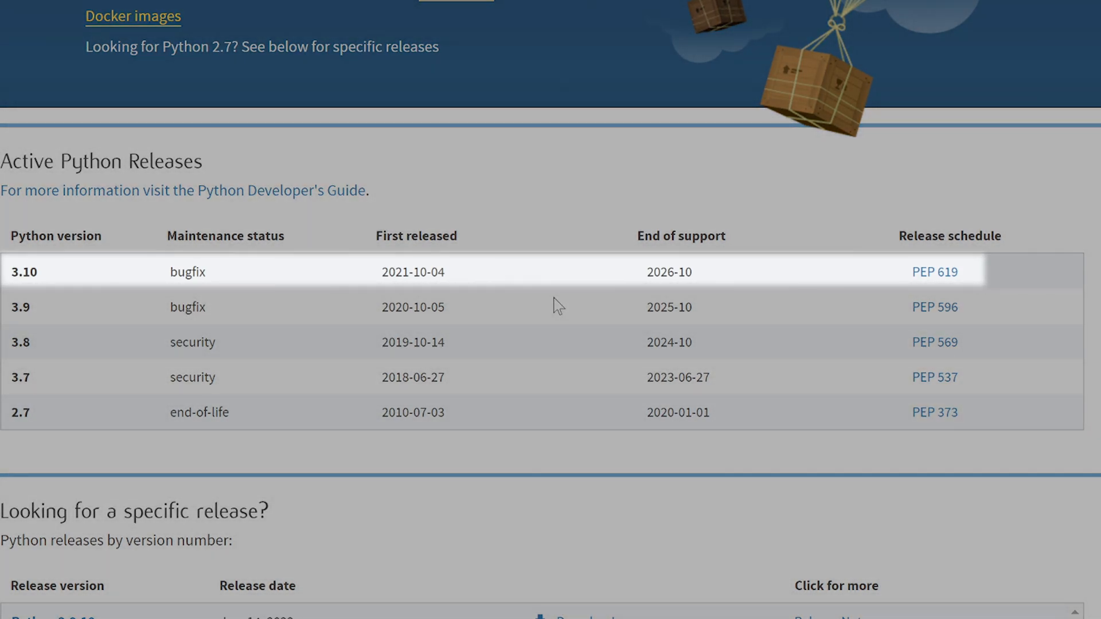
mouse_move(557, 308)
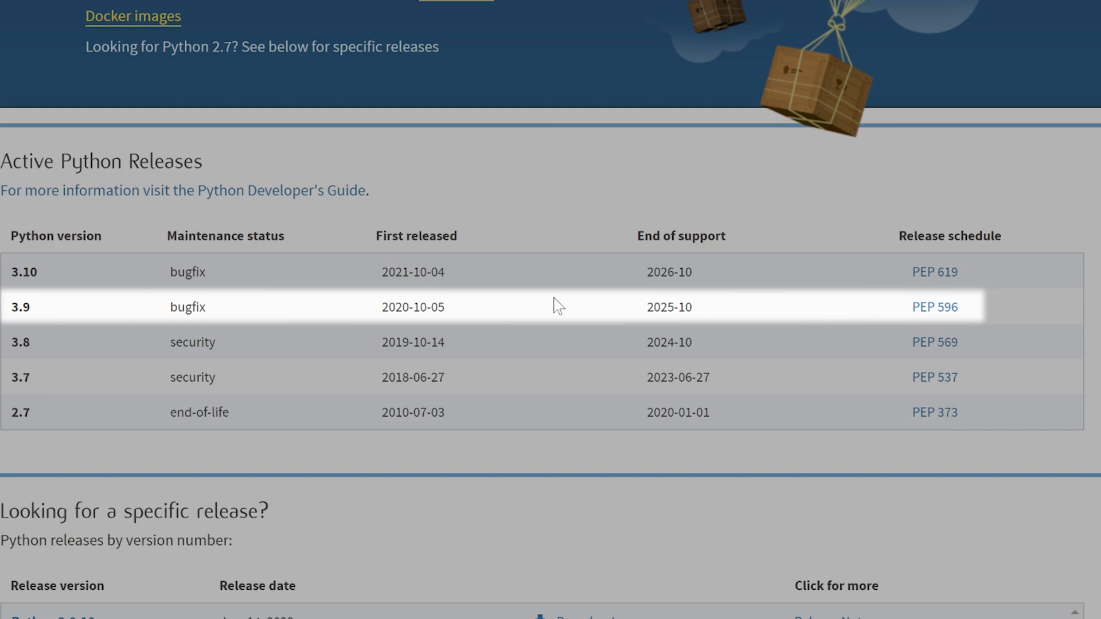
scroll("up", 3)
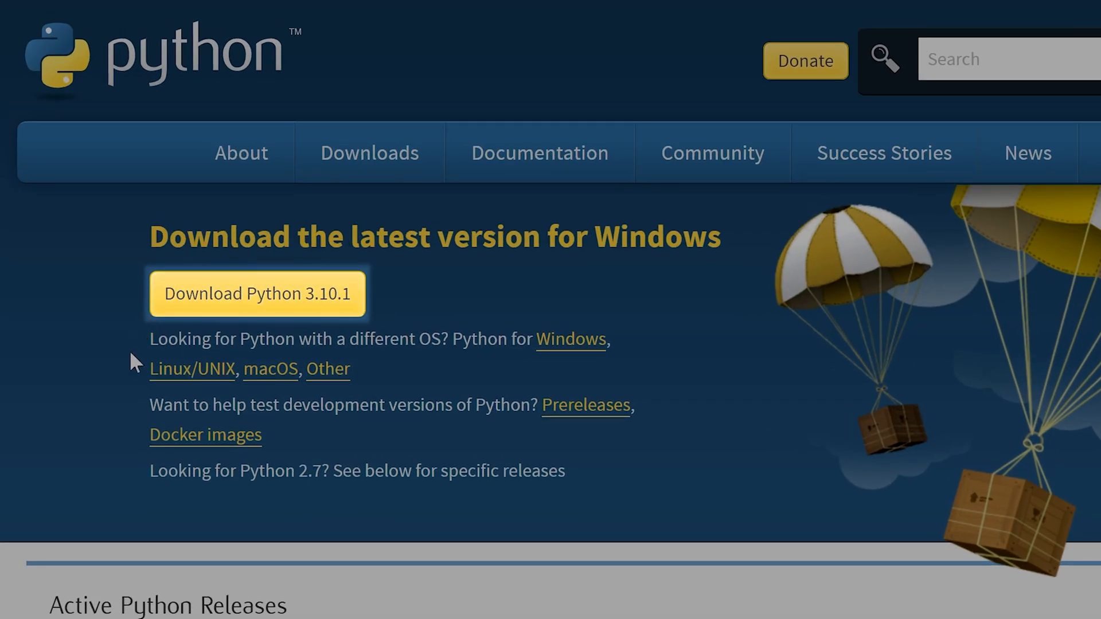
scroll("down", 3)
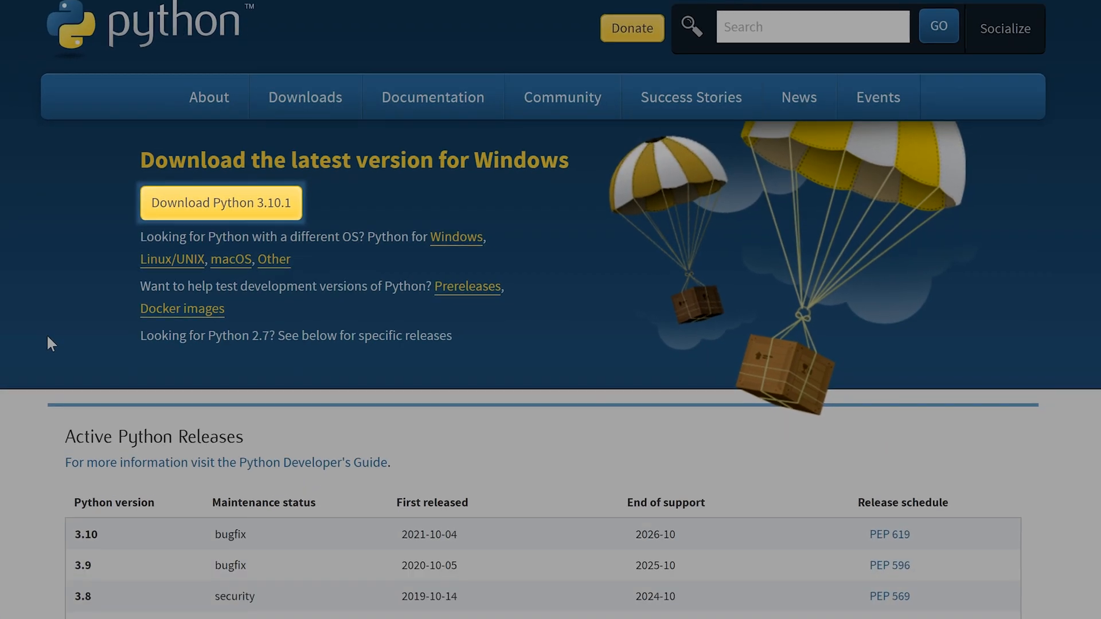
scroll("down", 3)
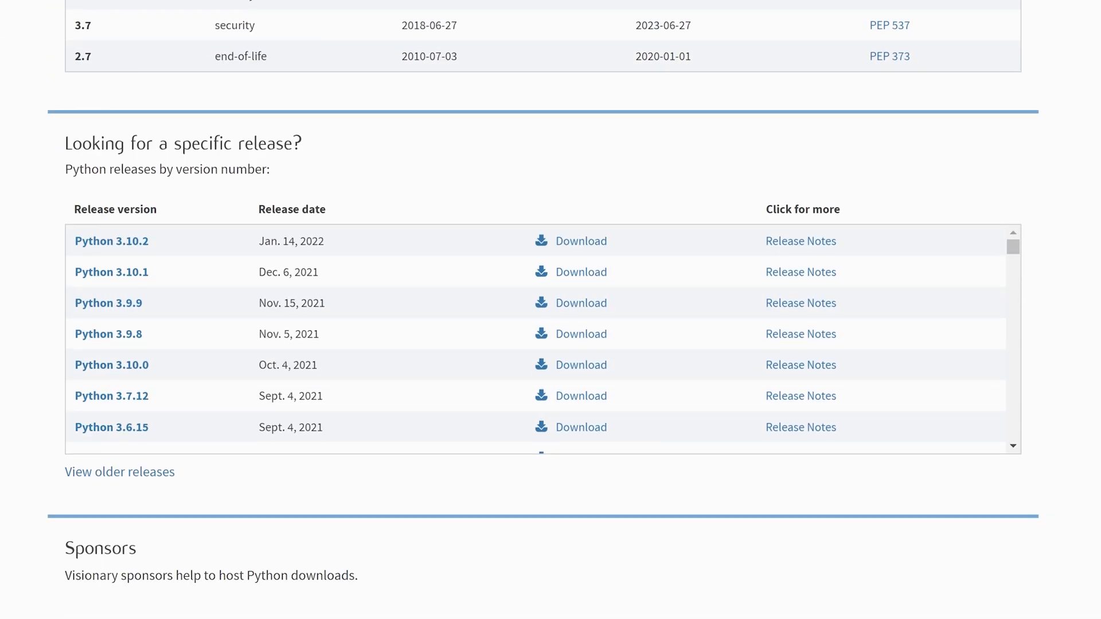
mouse_move(108, 303)
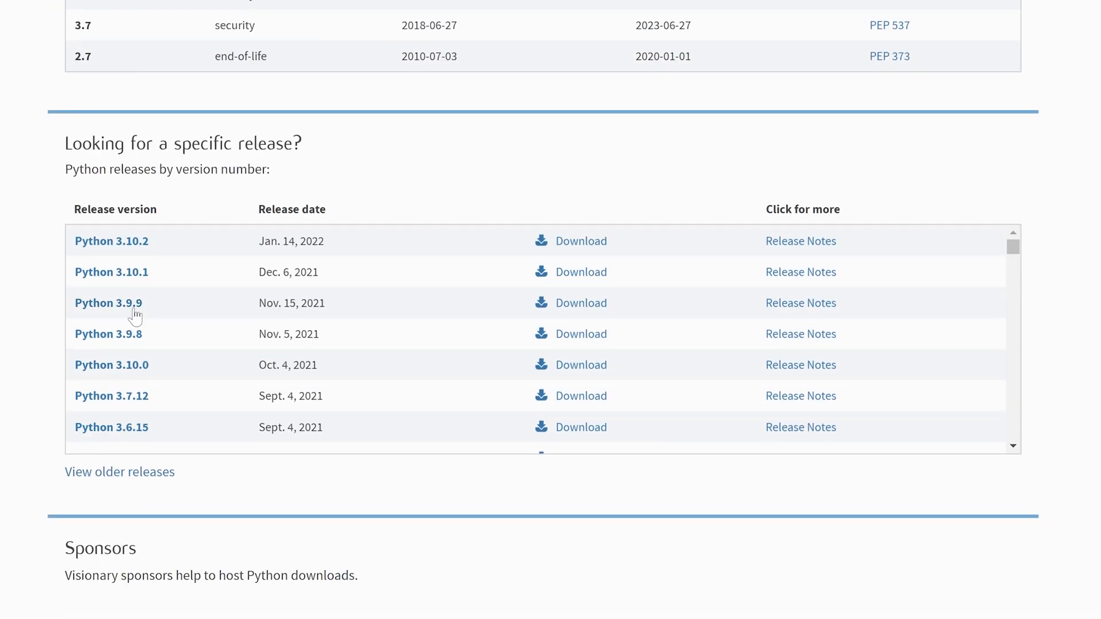
- From the Python 3.9.9 release page's Files list, download python-3.9.9-amd64.exe (Windows 64-bit)
left_click(108, 303)
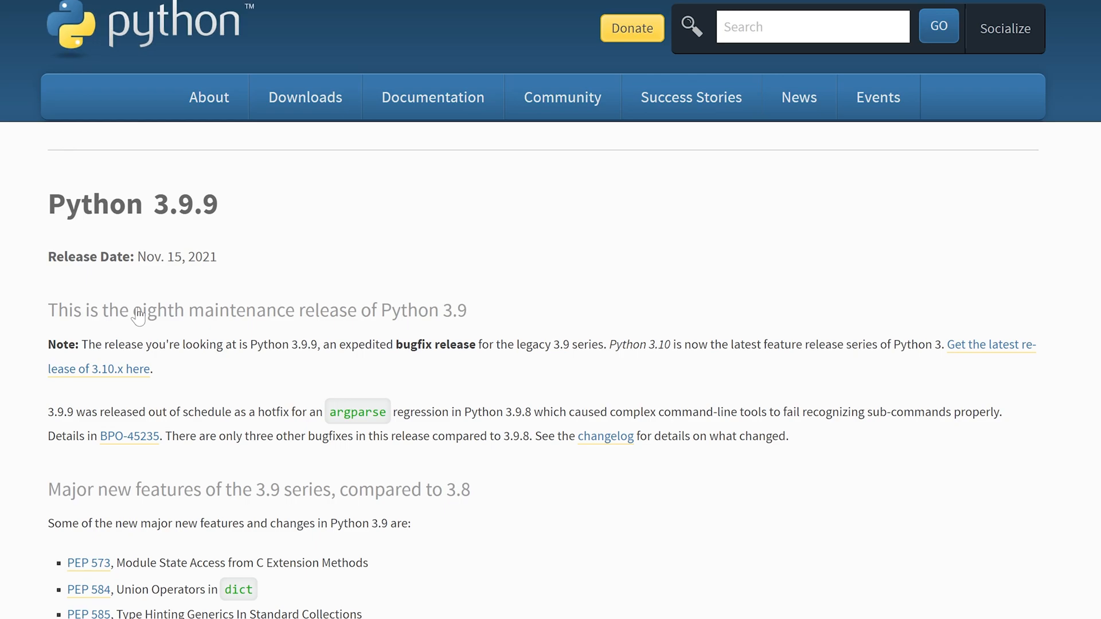
scroll("down", 3)
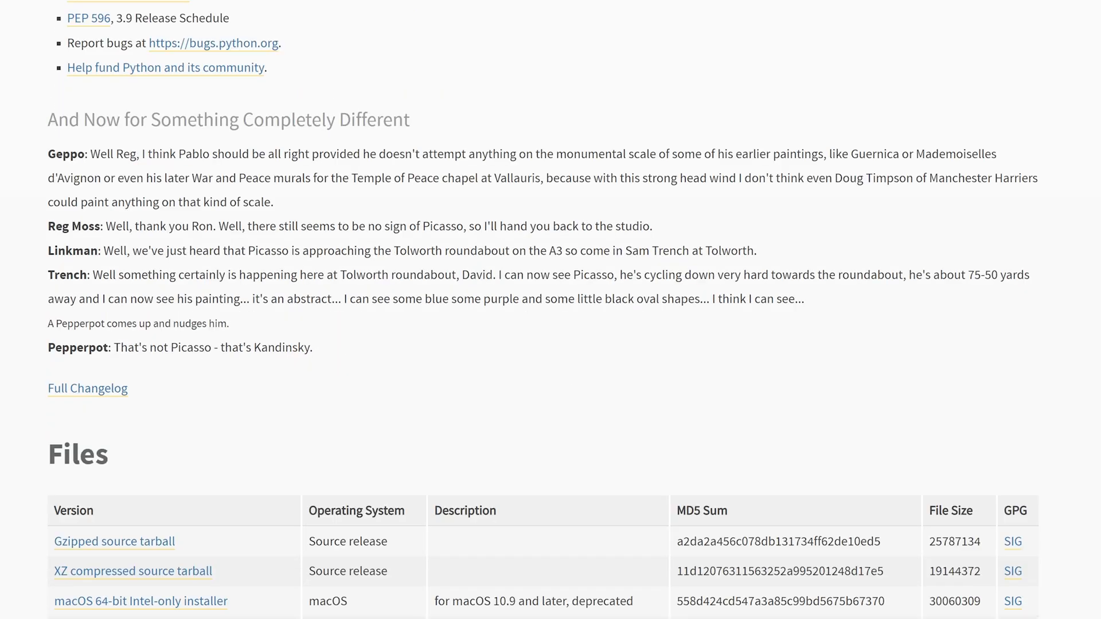
scroll("down", 3)
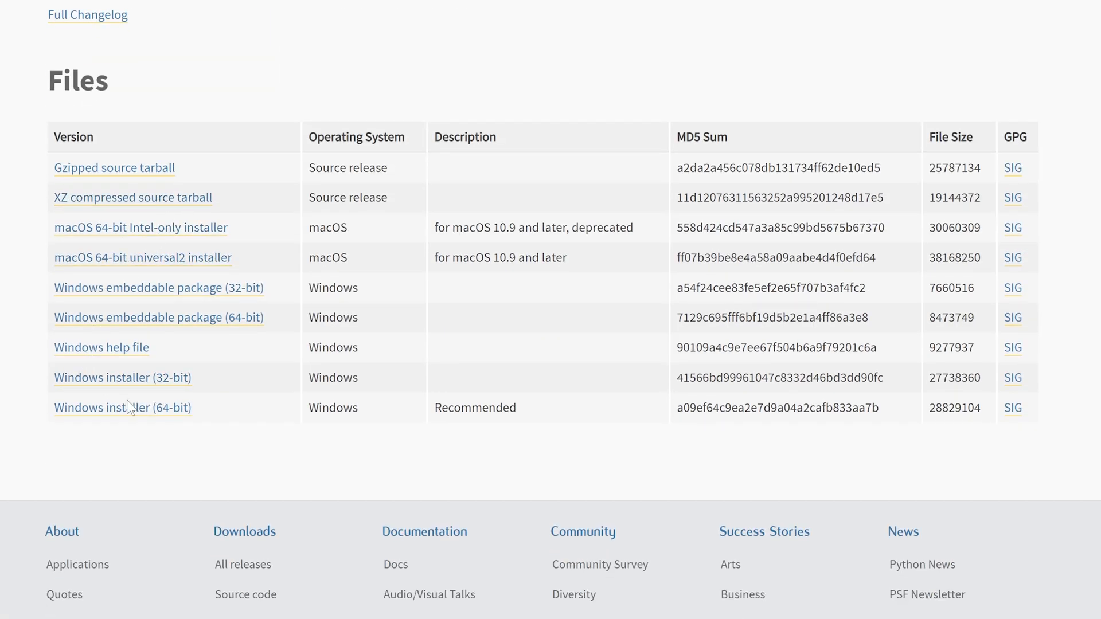
mouse_move(123, 408)
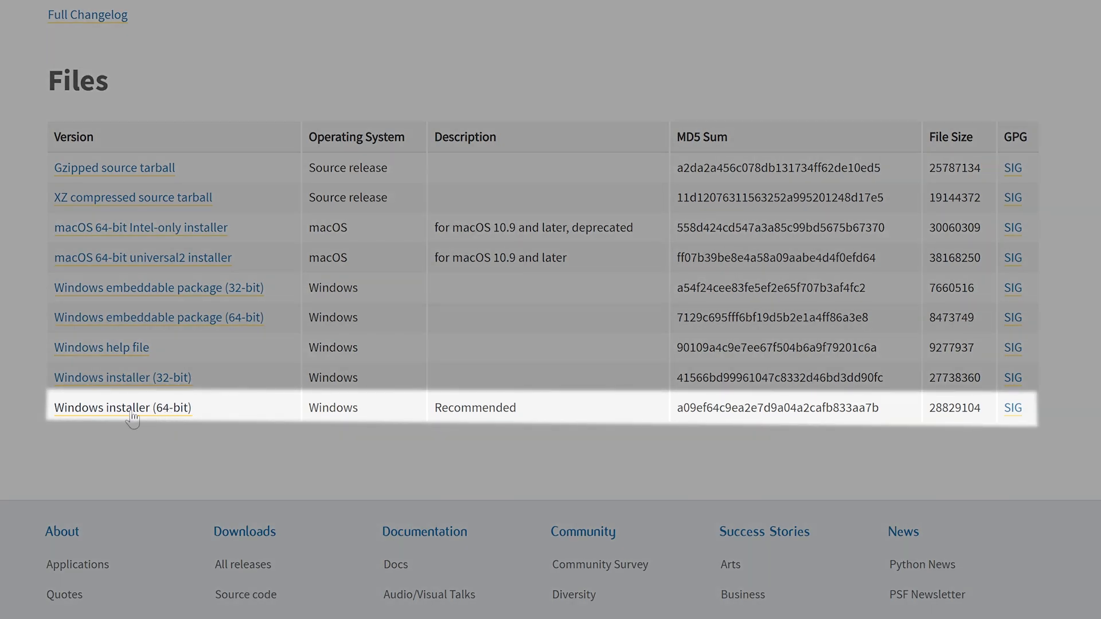
left_click(122, 407)
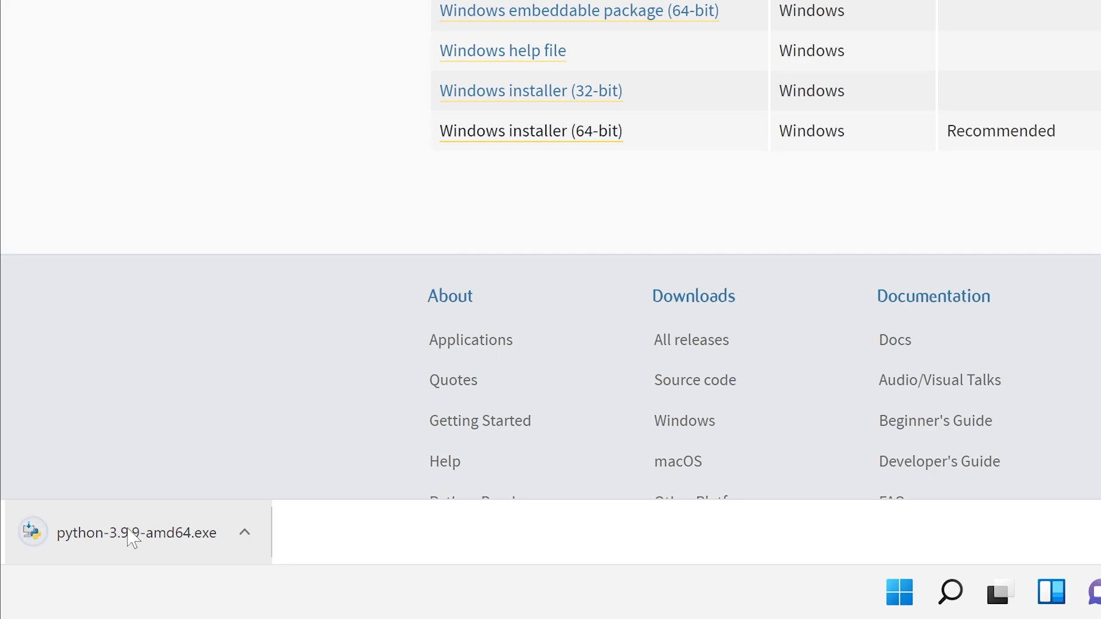
- Run python-3.9.9-amd64.exe with 'Add Python 3.9 to PATH' ticked and Install Now until setup succeeds
left_click(136, 532)
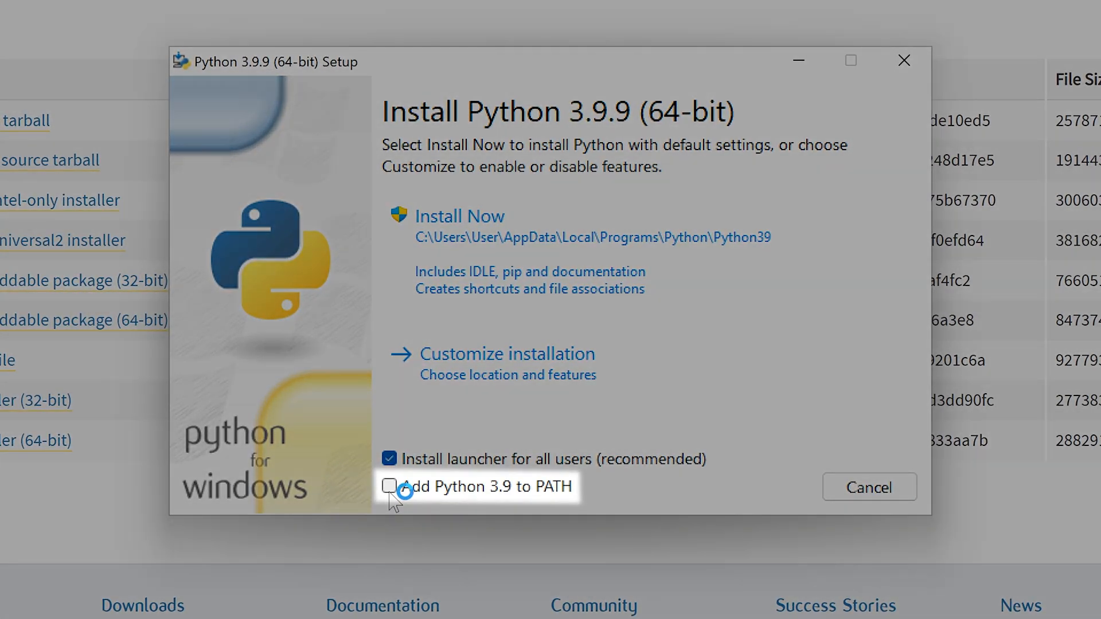
left_click(389, 487)
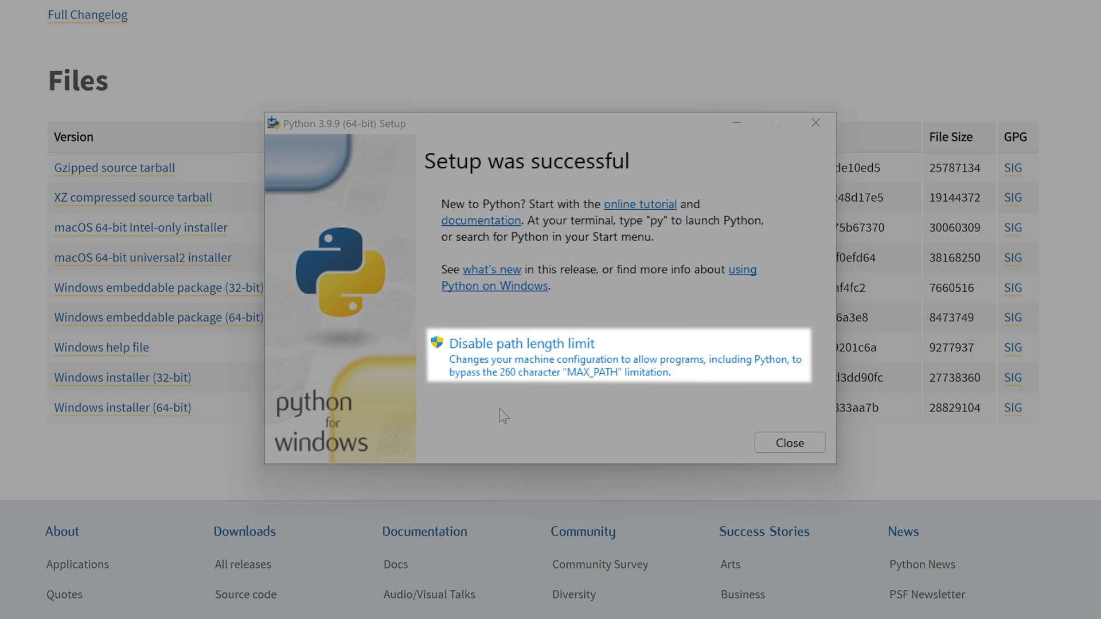
left_click(789, 443)
type("print(\"Hello Root")
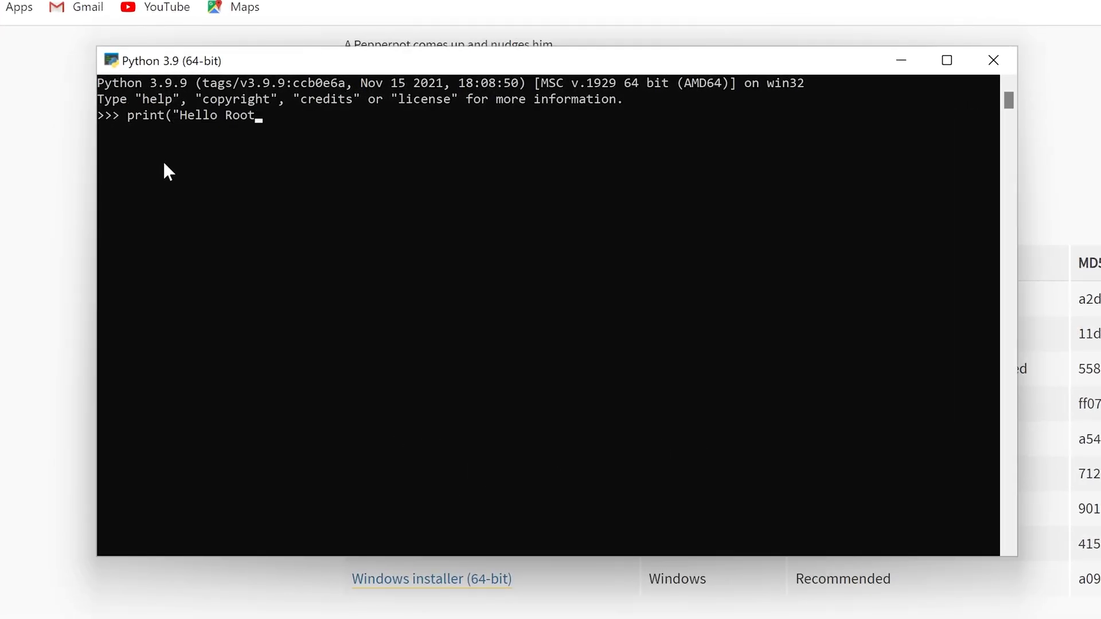
- Run print("Hello RootKit") at the >>> prompt so the shell outputs Hello RootKit
type("Kit\"")
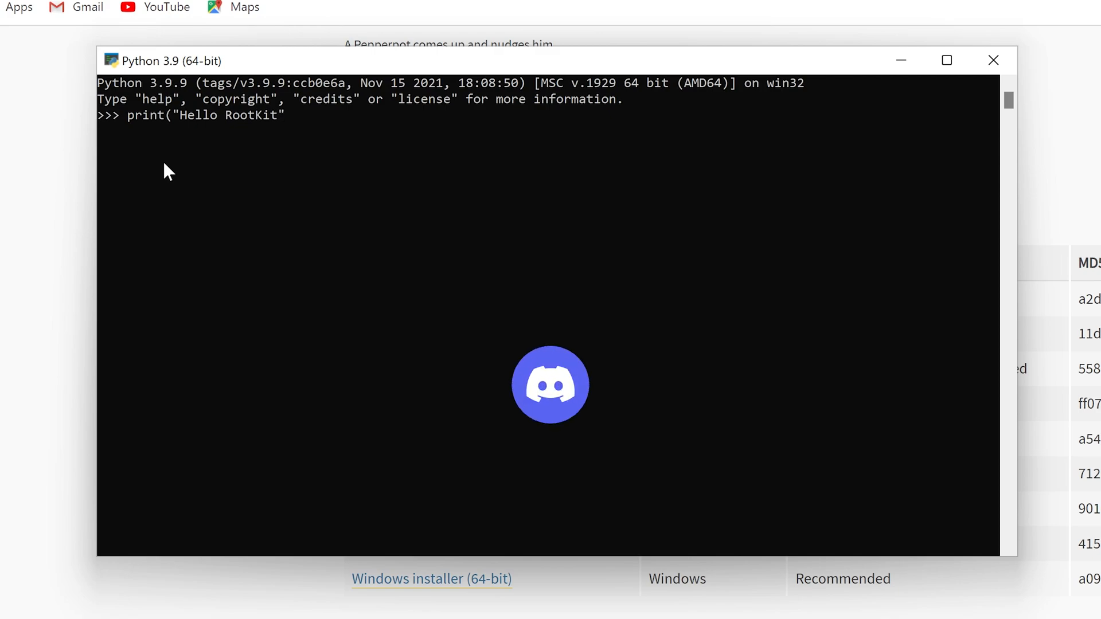
key("Return")
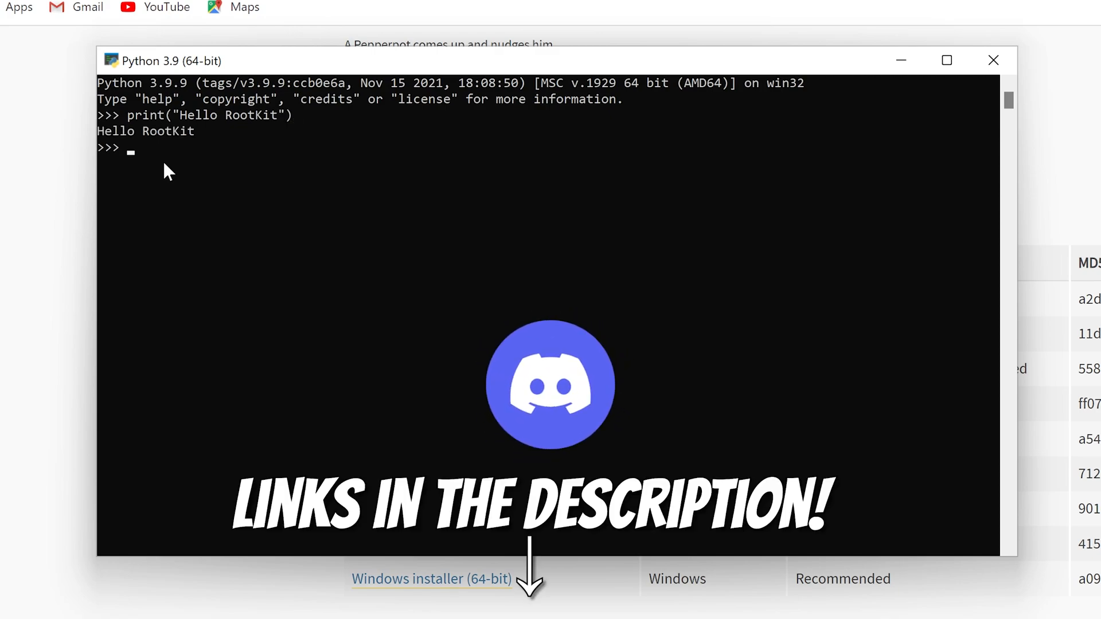